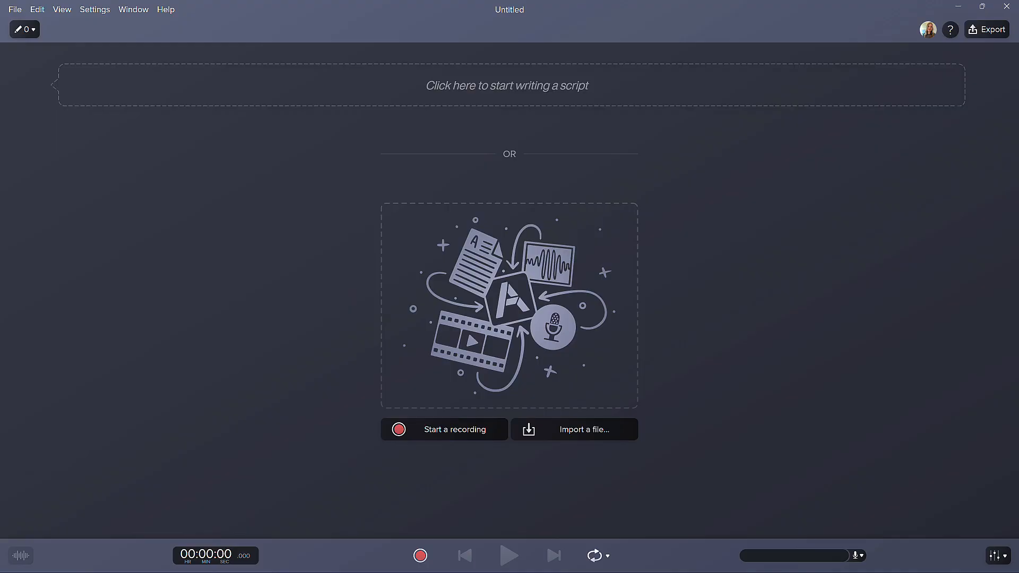
# Write 'In today's session we are going to cover the three tips', paste the rest, and finish scripting
pyautogui.click(508, 85)
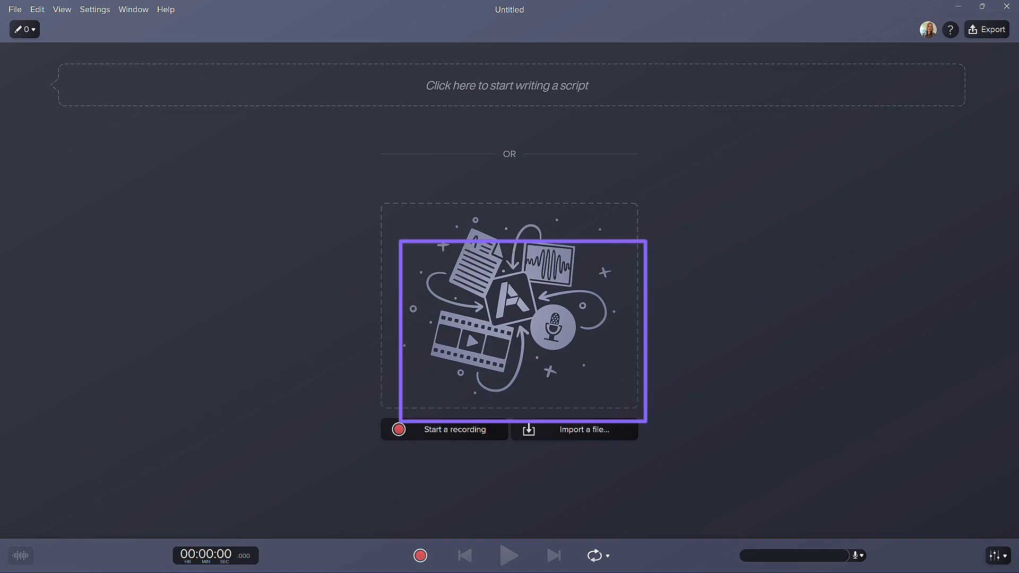
pyautogui.moveTo(573, 429)
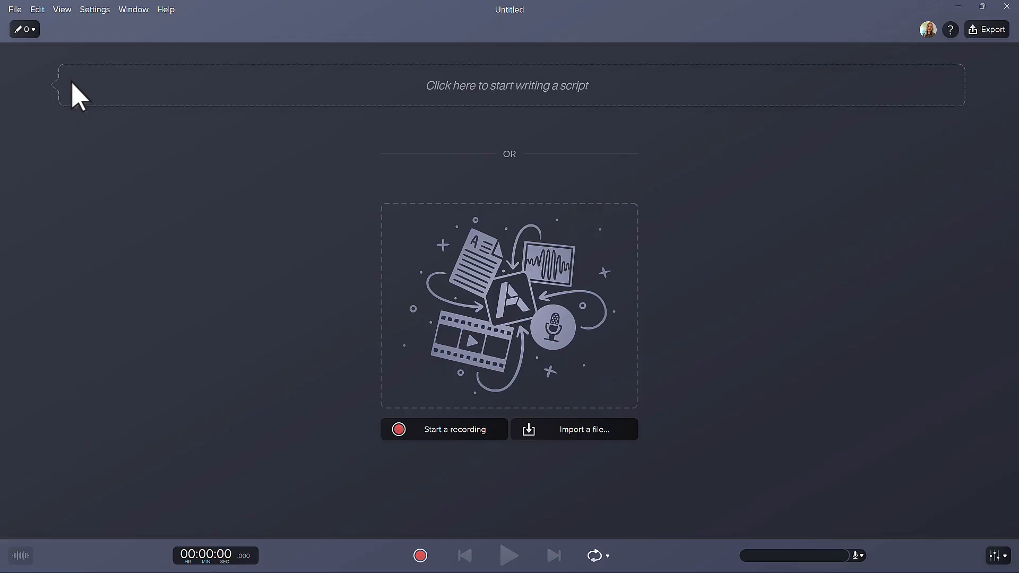
pyautogui.write("In today's session we")
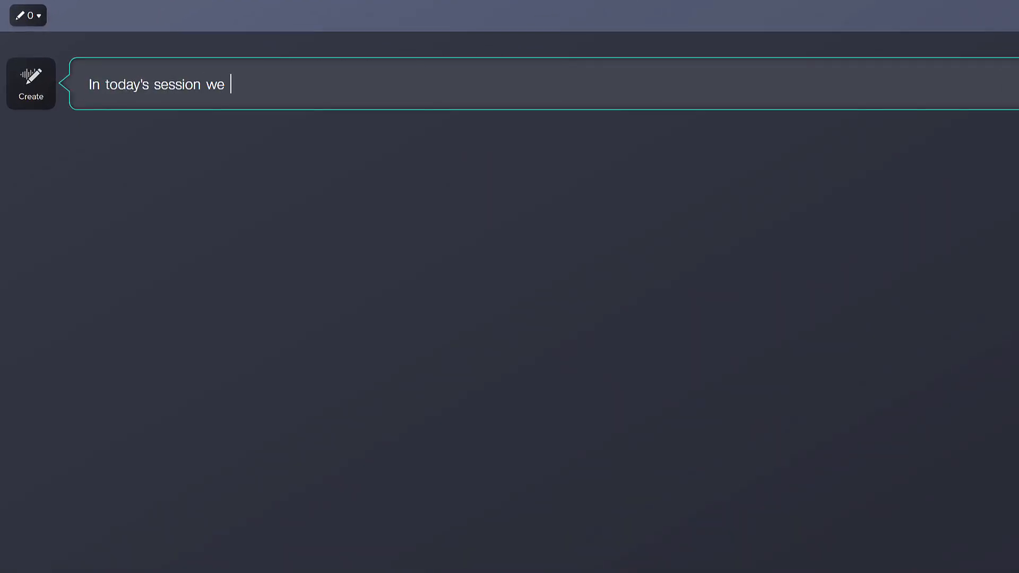
pyautogui.write('are going to cover the three tips')
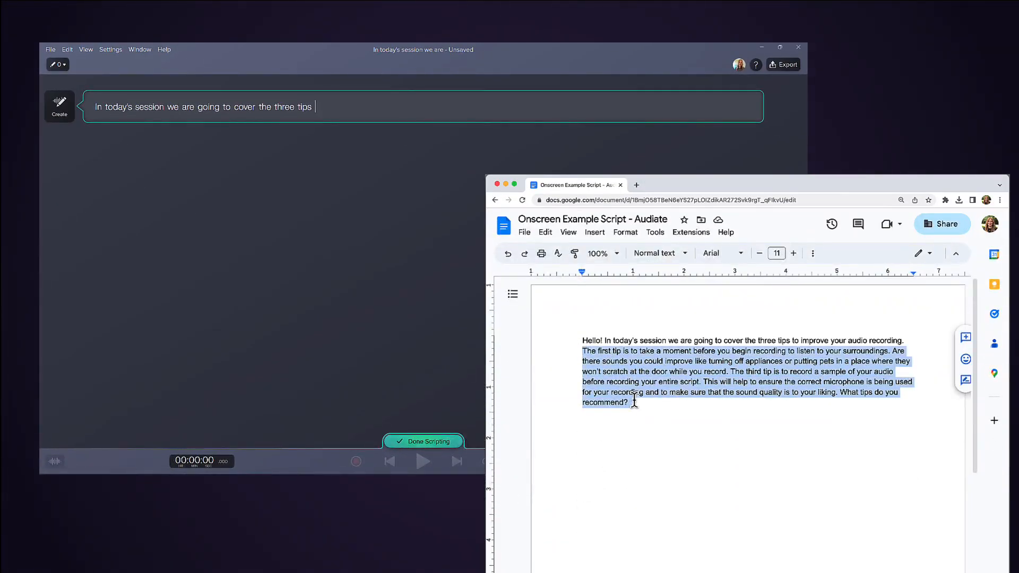
pyautogui.click(779, 47)
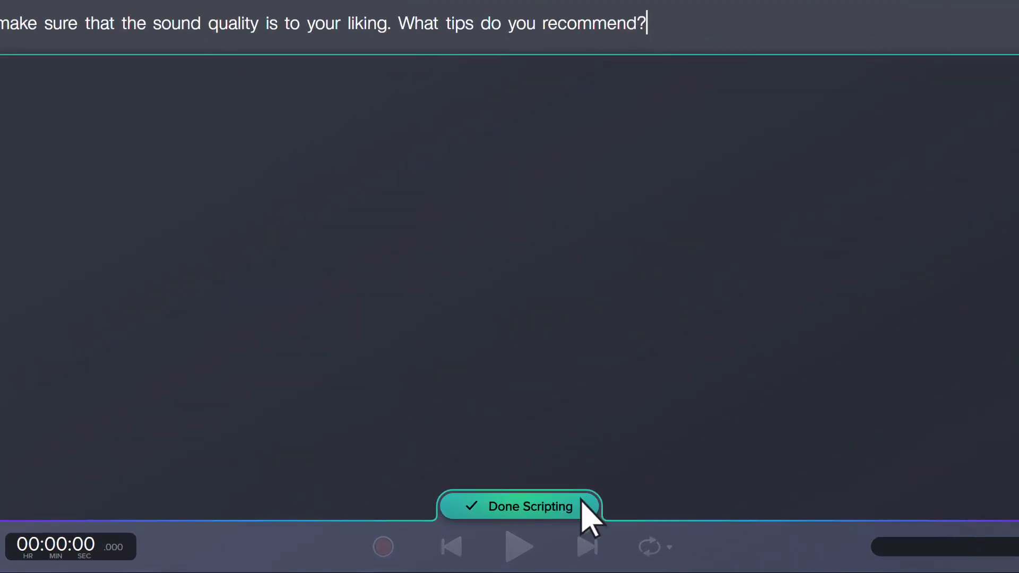
pyautogui.click(519, 507)
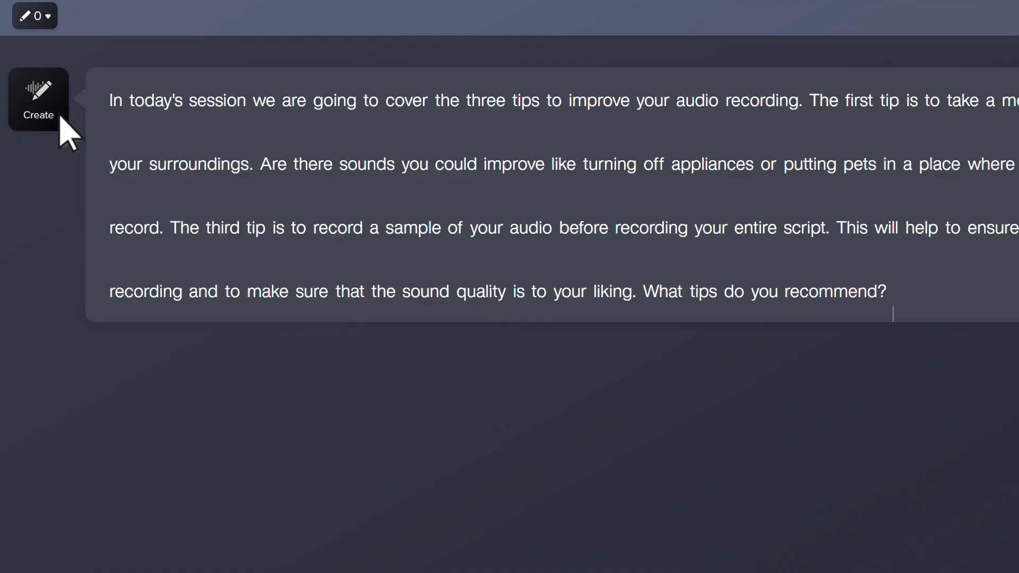
# Choose Nancy as narrator in Generate Audio, preview her sample, and set style Friendly
pyautogui.click(38, 99)
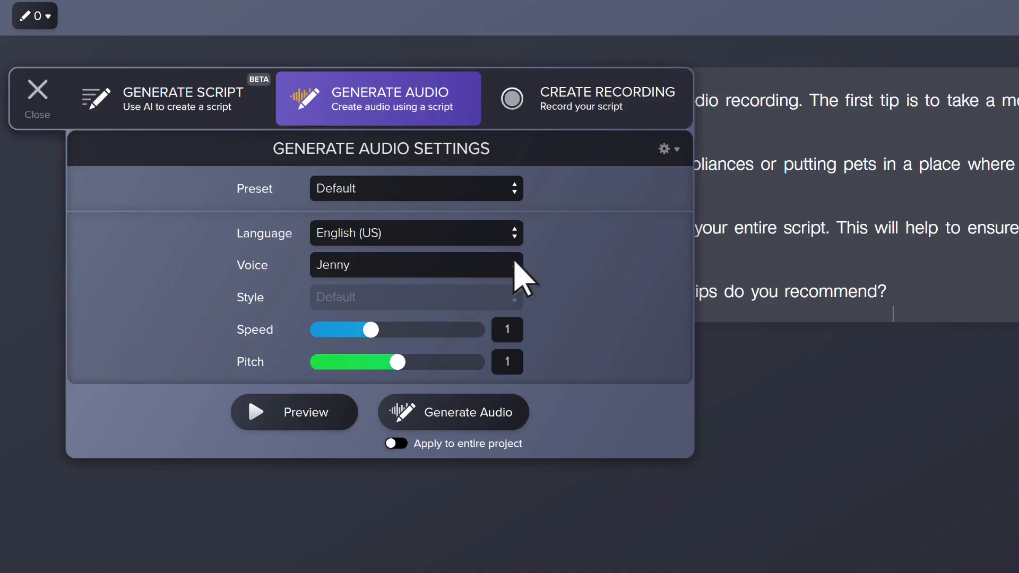
pyautogui.click(417, 265)
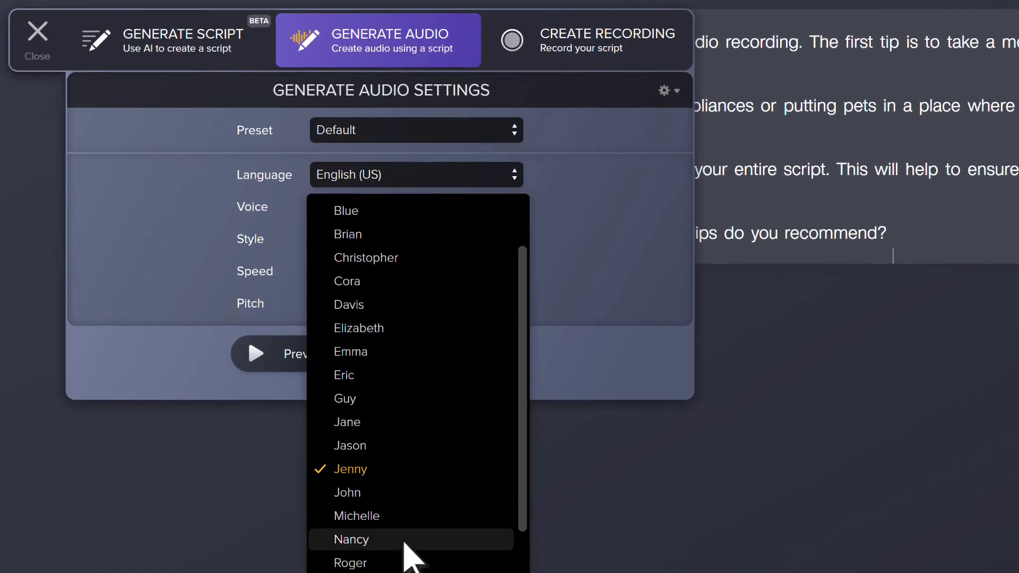
pyautogui.click(351, 539)
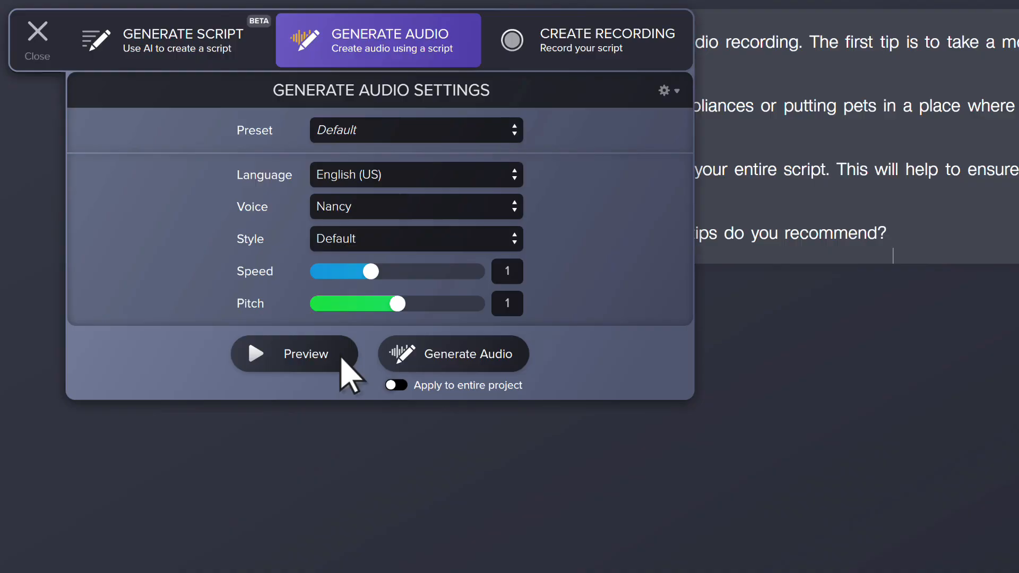
pyautogui.click(256, 354)
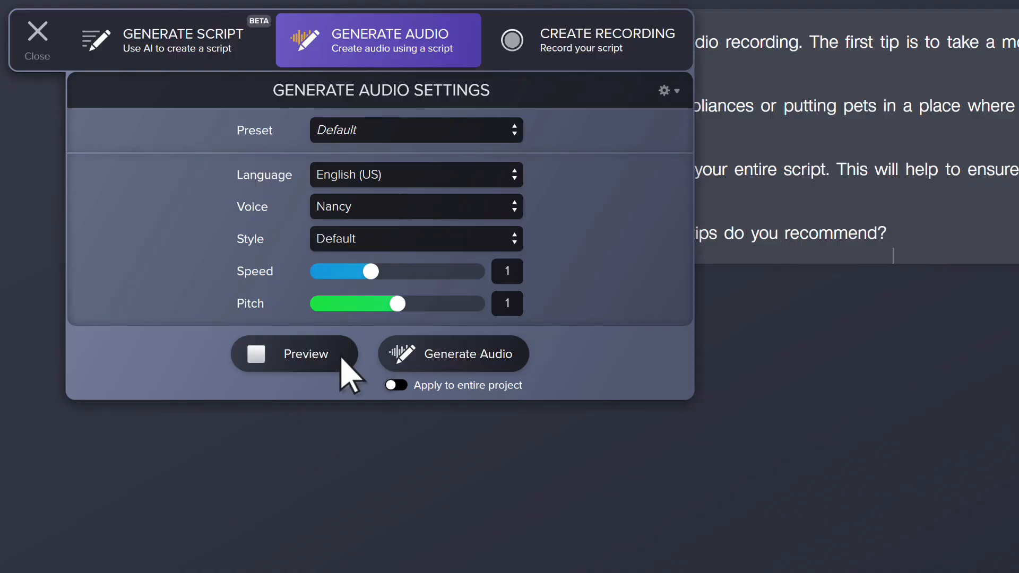
pyautogui.click(256, 355)
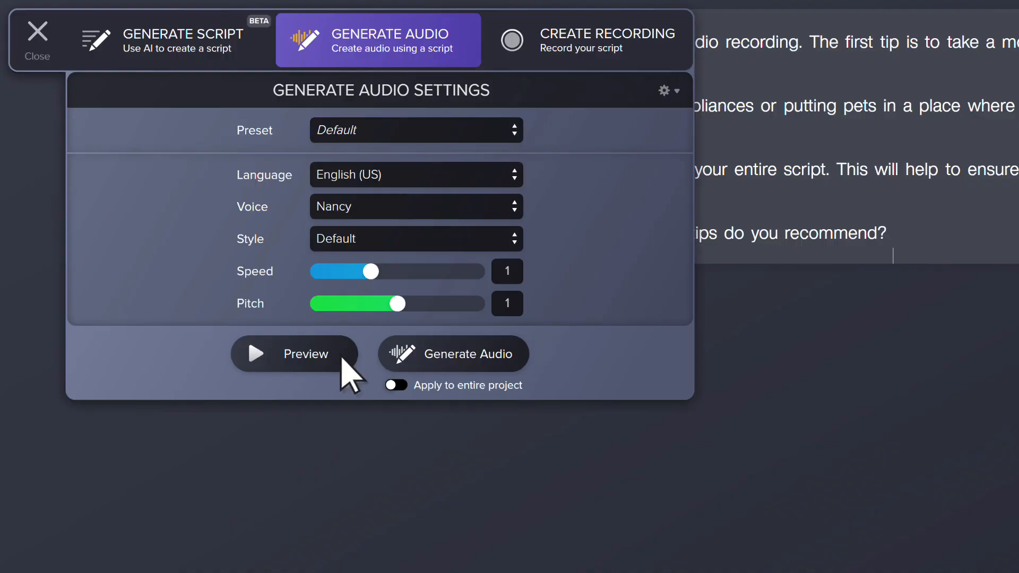
pyautogui.click(417, 239)
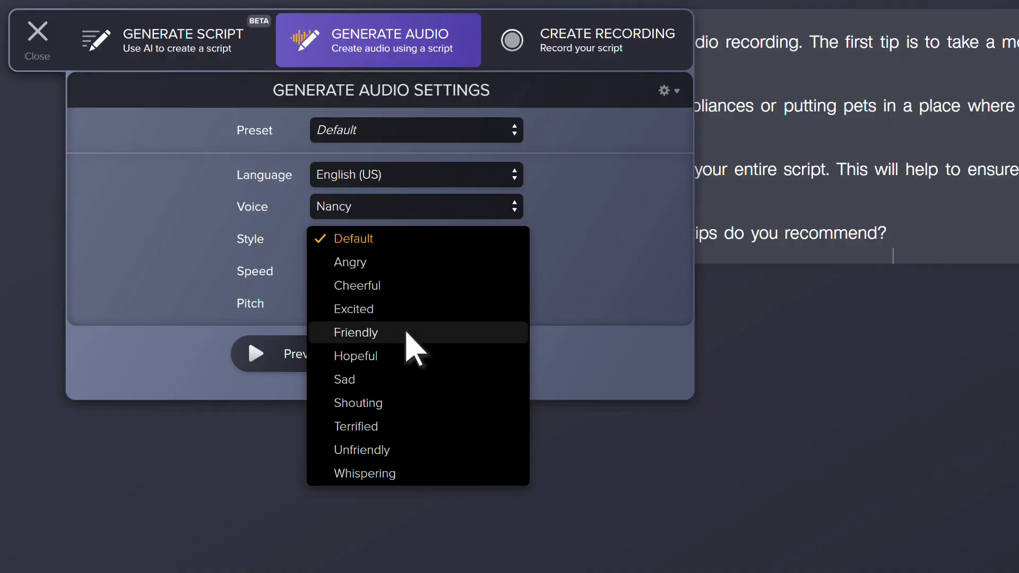
pyautogui.click(355, 333)
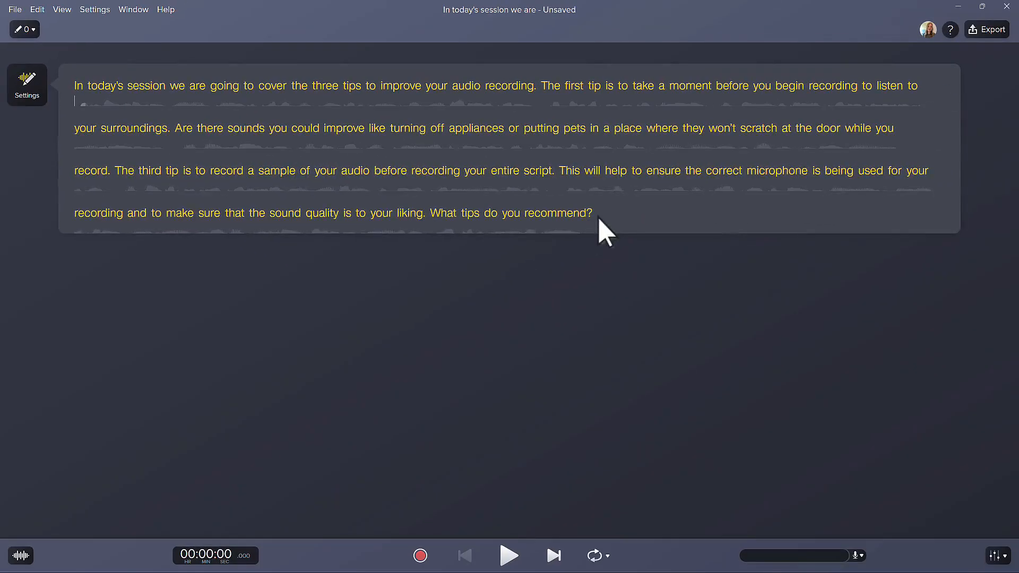
pyautogui.moveTo(592, 279)
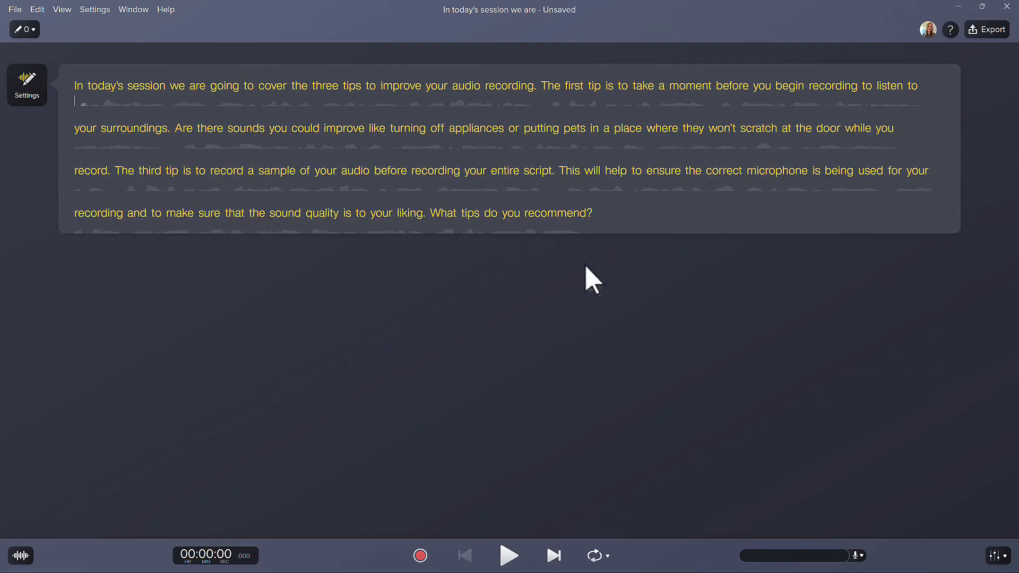
pyautogui.moveTo(511, 556)
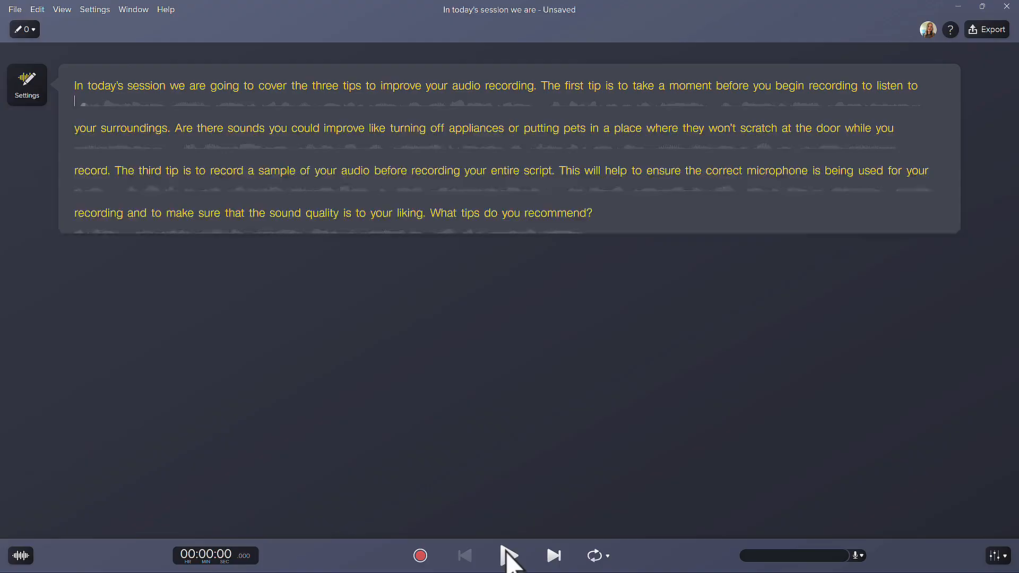
# Play and pause the generated narration, then finish scripting so the second tip is voiced
pyautogui.click(511, 555)
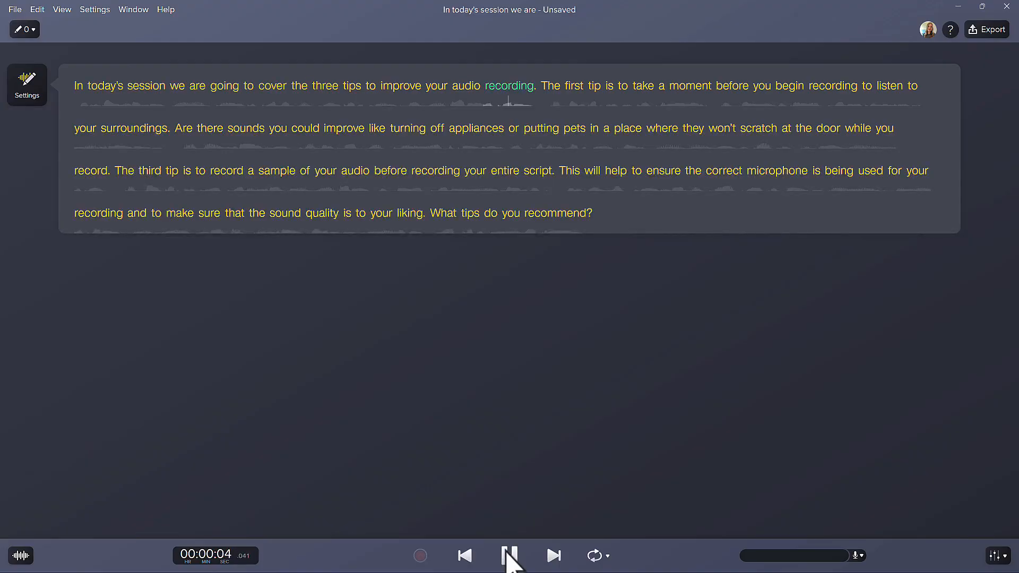
pyautogui.click(510, 555)
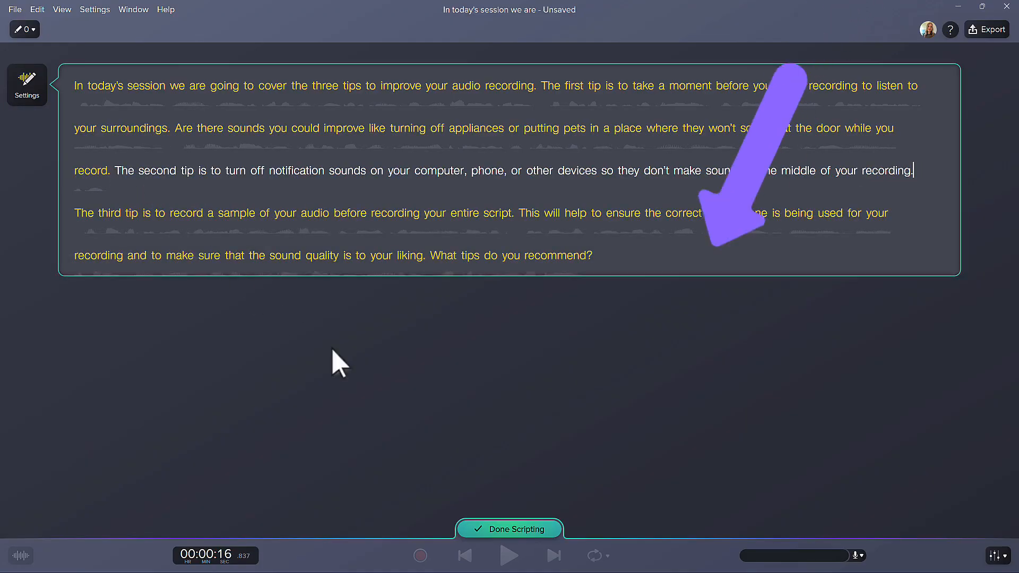
pyautogui.click(509, 528)
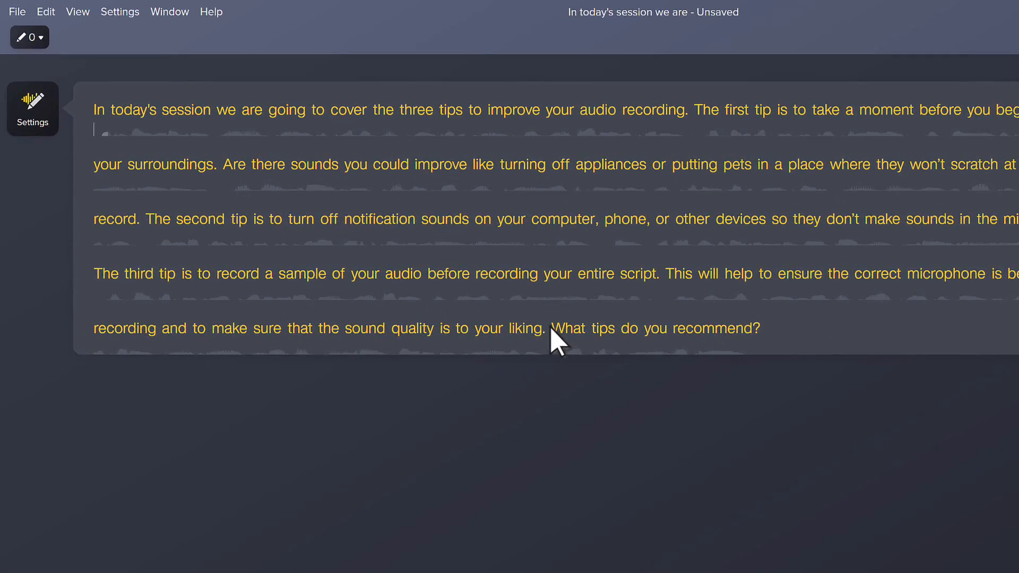
# Replace the closing question with the microphone-cords paragraph and pick its narrator voice
pyautogui.doubleClick(652, 328)
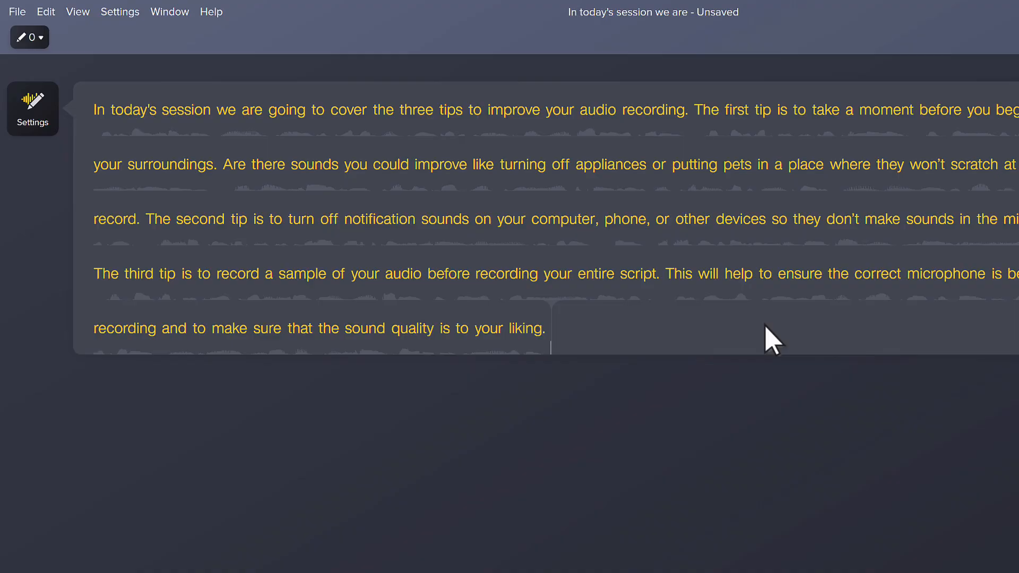
pyautogui.moveTo(555, 349)
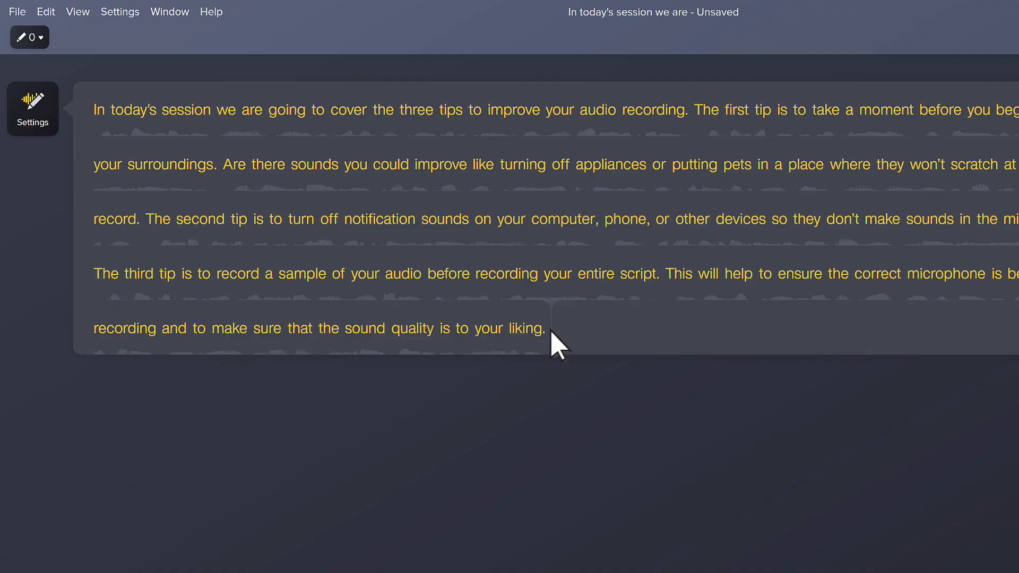
pyautogui.click(544, 328)
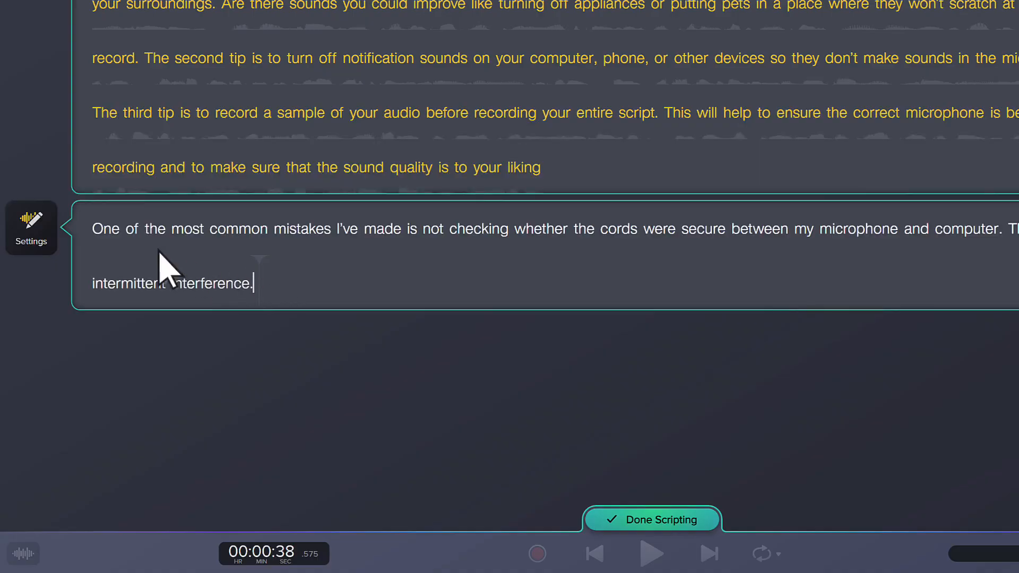
pyautogui.click(30, 227)
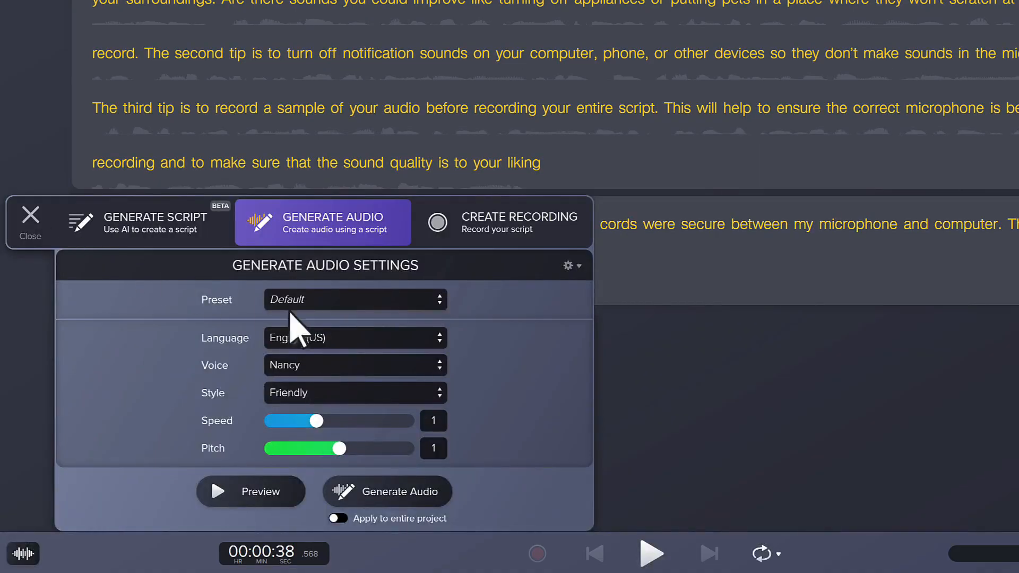
pyautogui.click(354, 365)
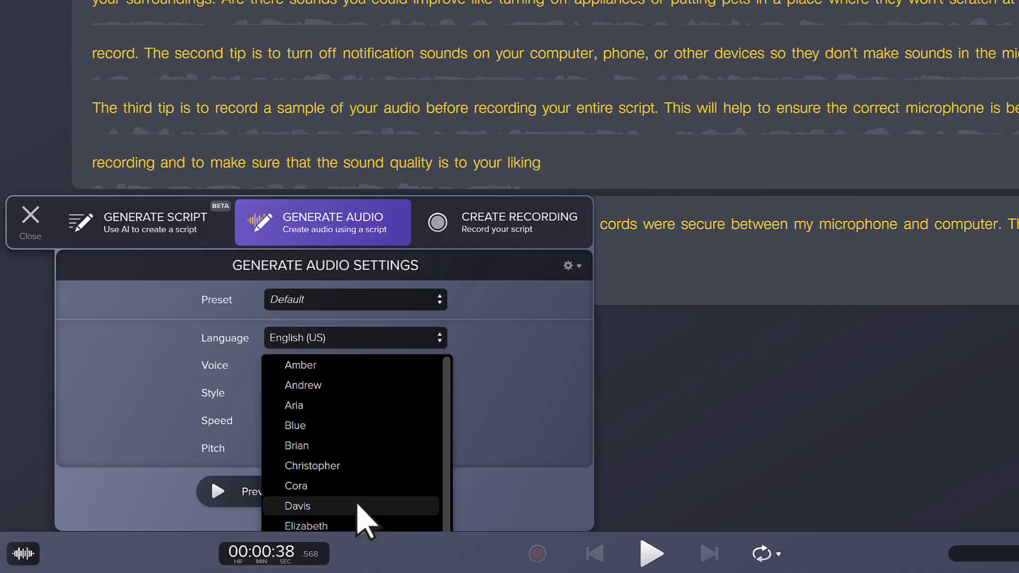
pyautogui.click(298, 505)
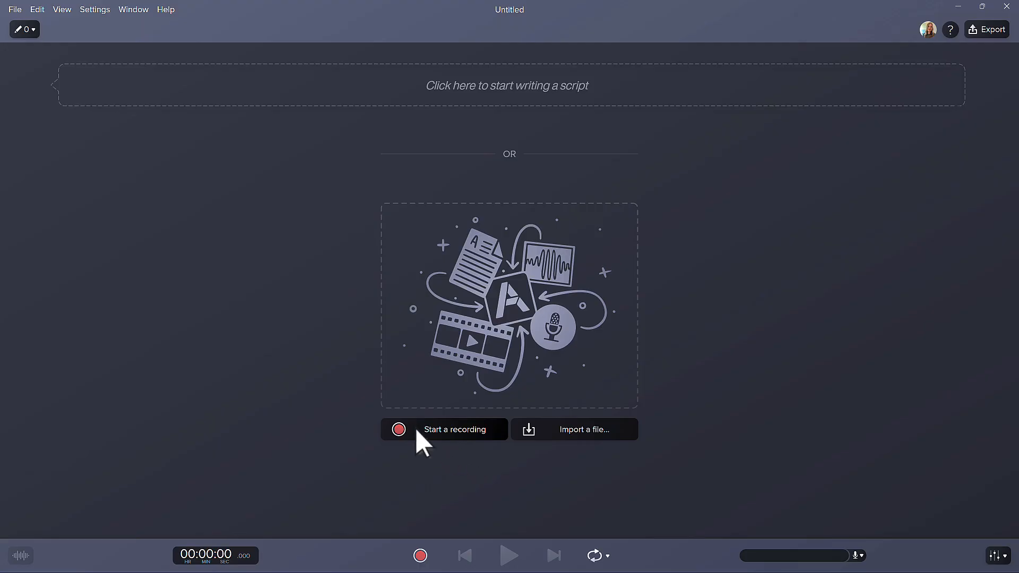
# Record the intro line, then write 'The first tip is to take a moment before you begin recording to listen to your surroundings'
pyautogui.click(455, 430)
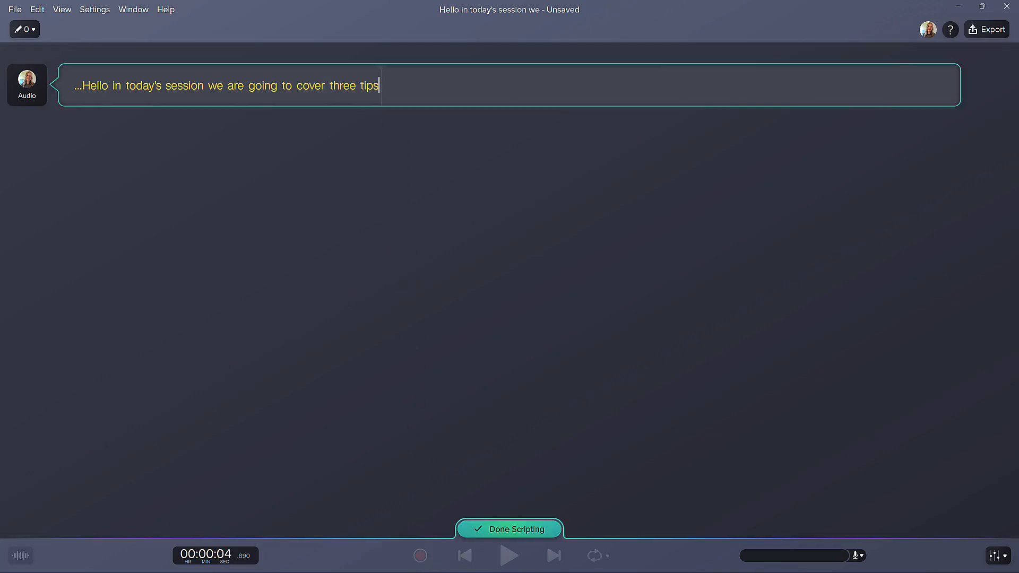
pyautogui.write('The first tip is to take a moment before you begin recording to listen to your surroundings.')
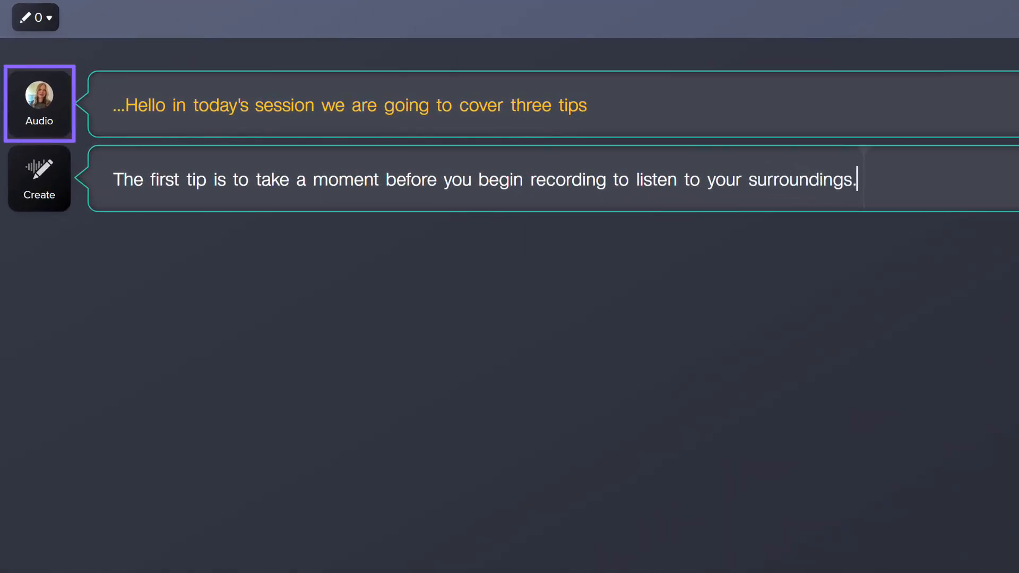
pyautogui.click(351, 106)
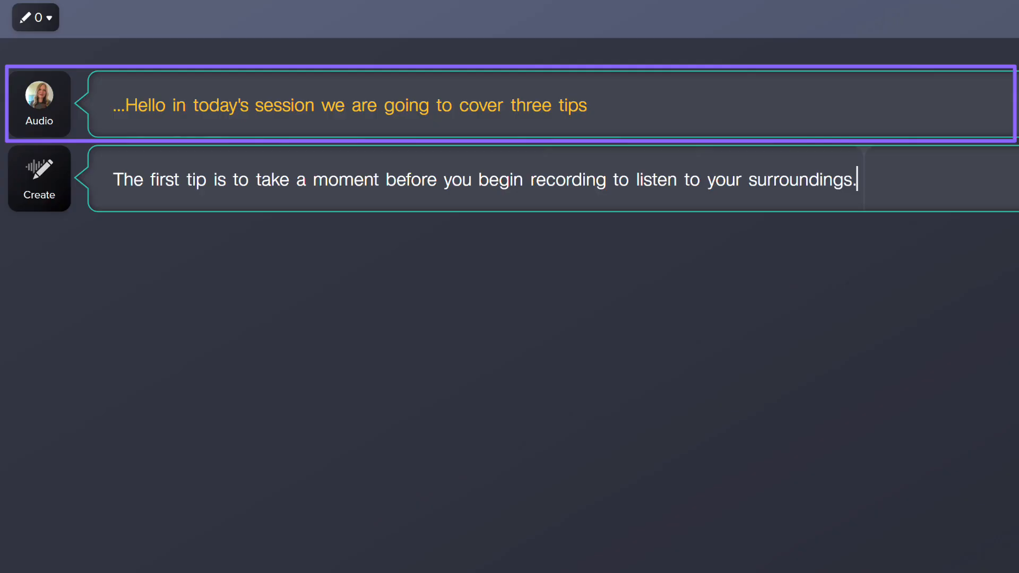
pyautogui.click(39, 178)
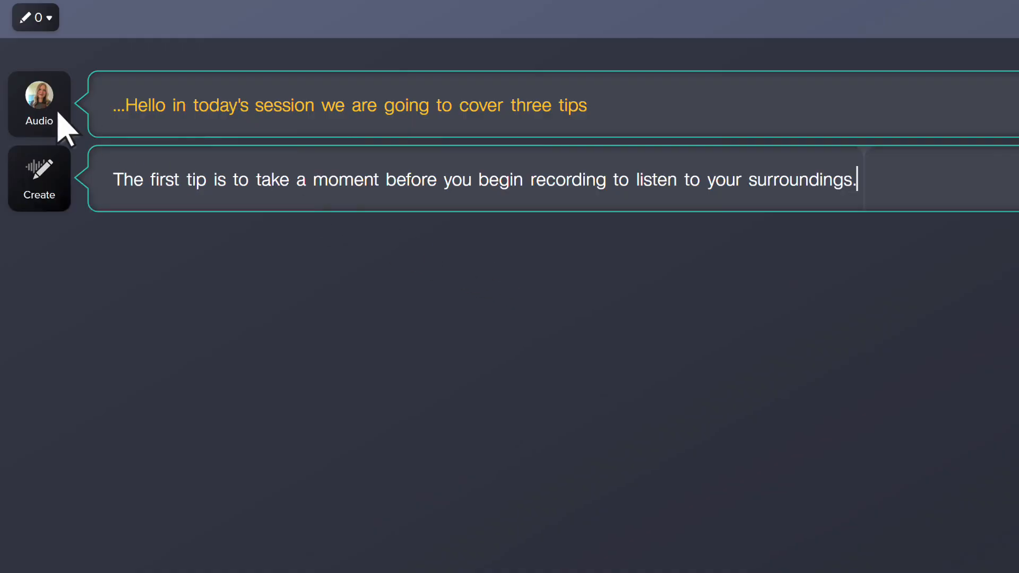
# Apply the Friendly Feminine Voice preset to the entire project and generate the narration
pyautogui.click(39, 104)
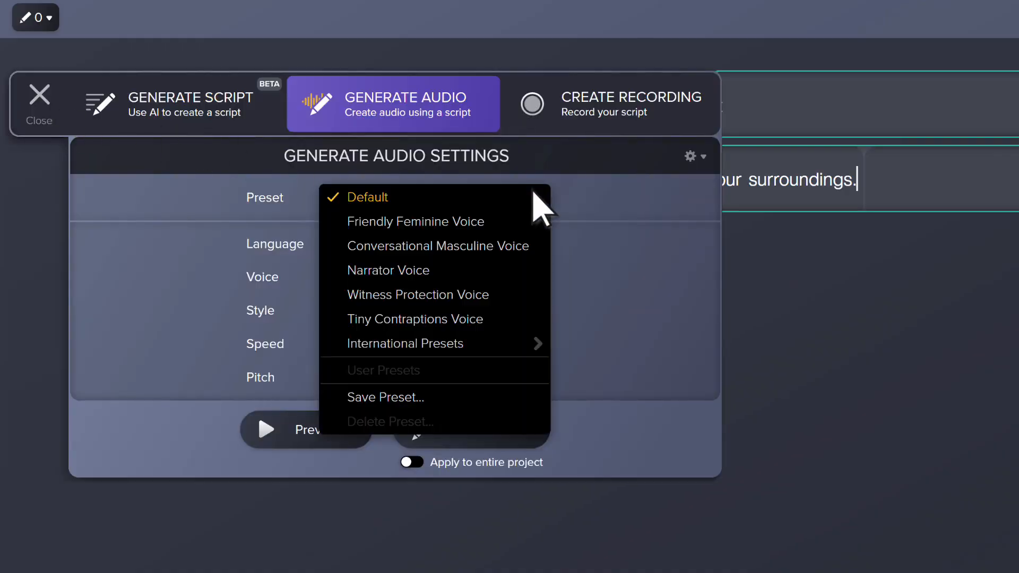
pyautogui.click(415, 221)
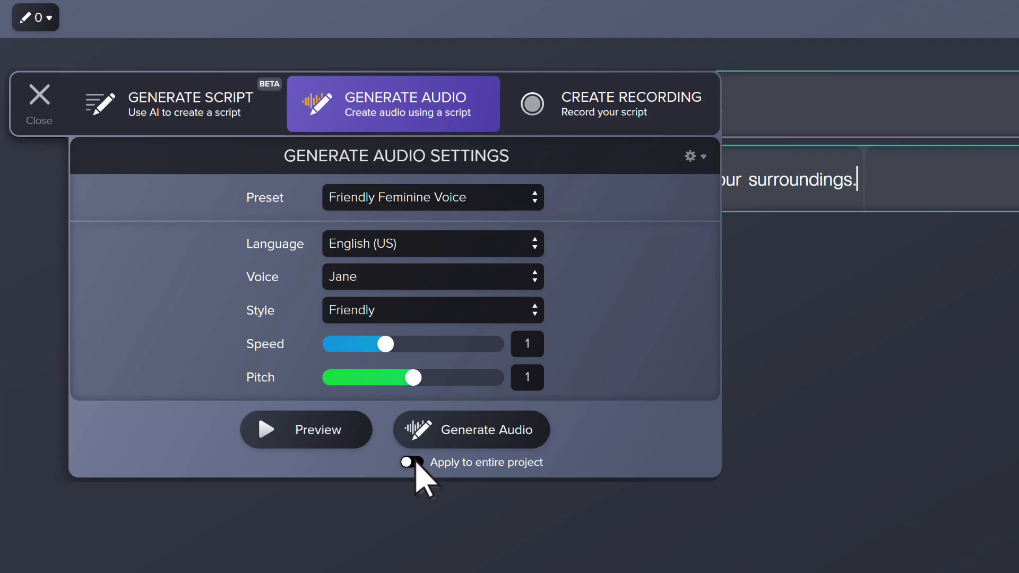
pyautogui.click(409, 462)
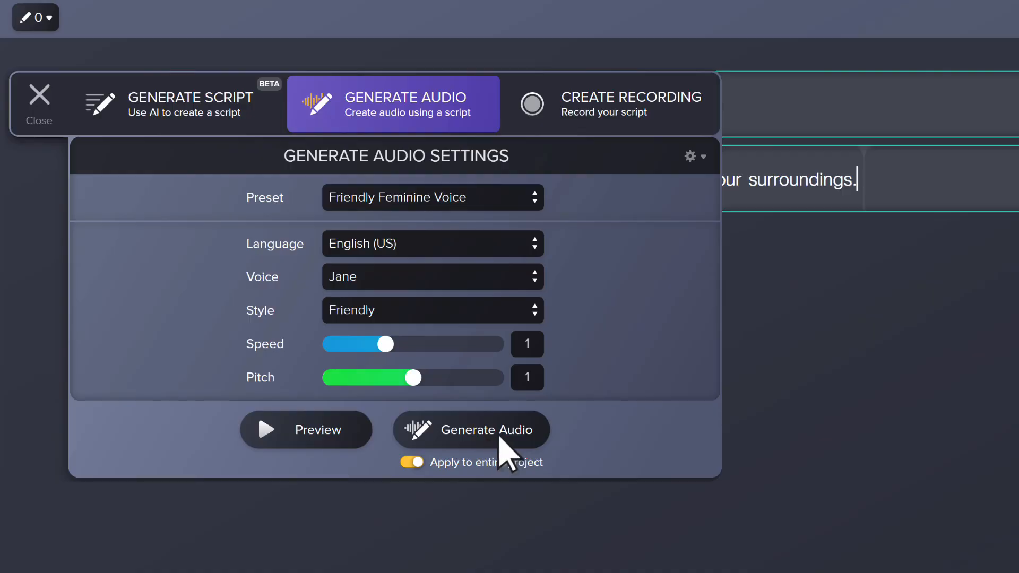
pyautogui.click(471, 429)
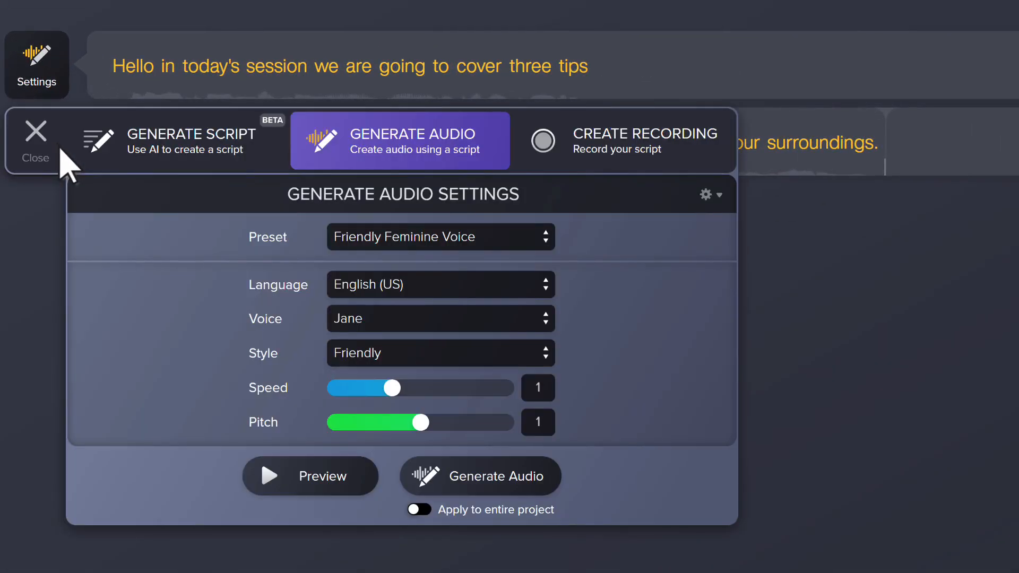
# Slow speed to 0.77 and save the settings as user preset 'Favorite Voice'
pyautogui.moveTo(393, 389); pyautogui.dragTo(380, 388)
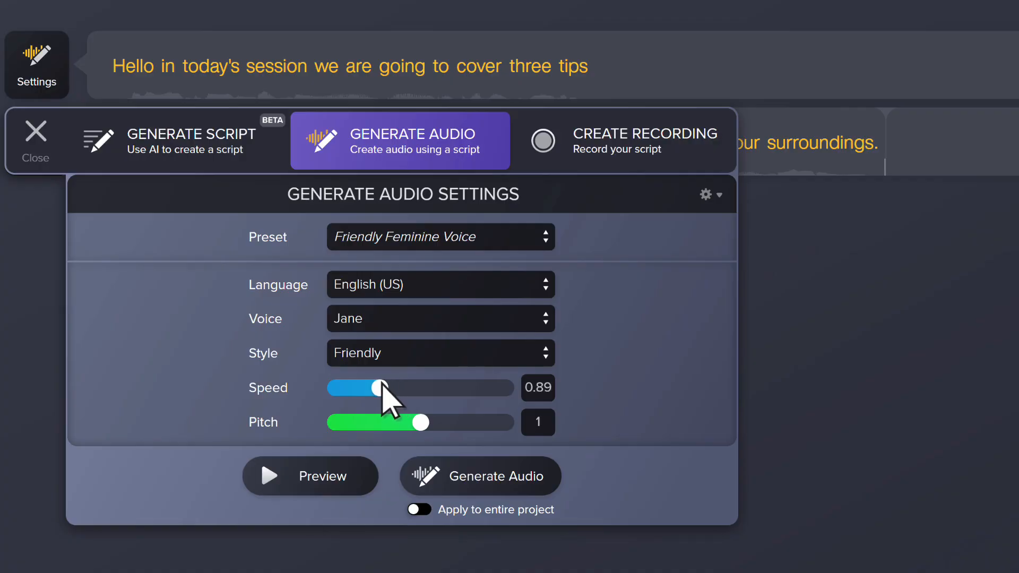
pyautogui.moveTo(380, 388); pyautogui.dragTo(364, 388)
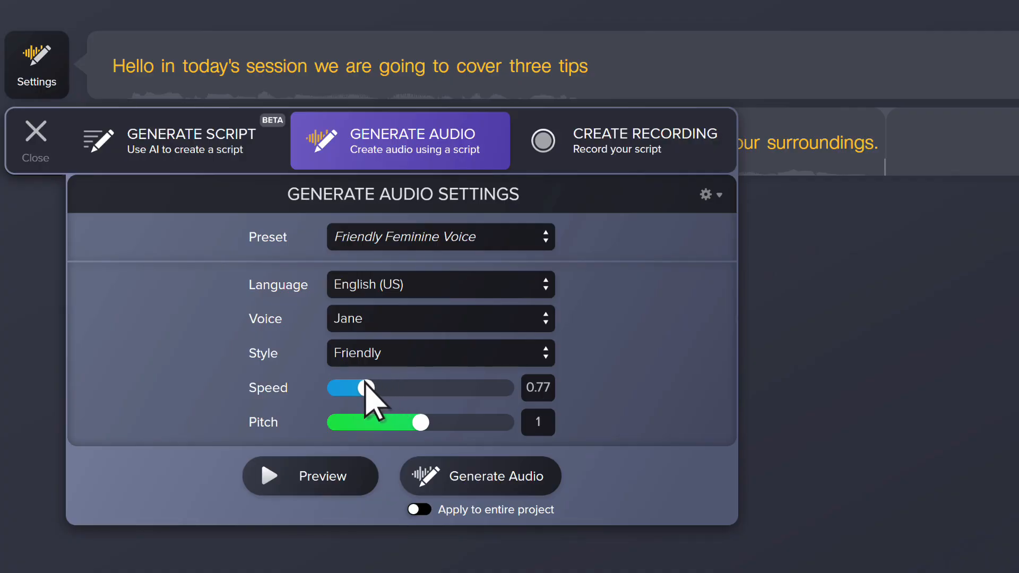
pyautogui.moveTo(554, 250)
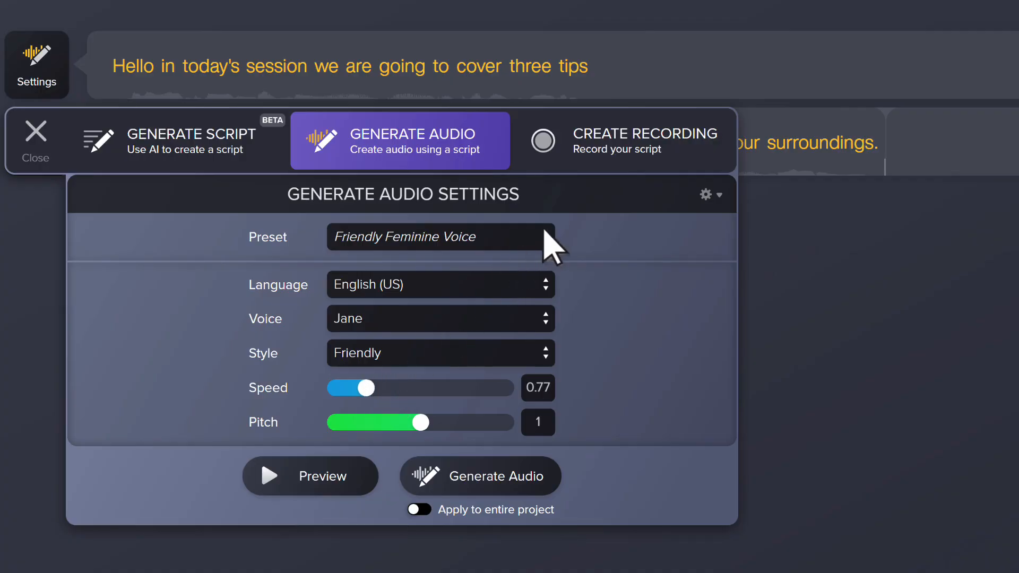
pyautogui.click(439, 236)
pyautogui.write('Fav')
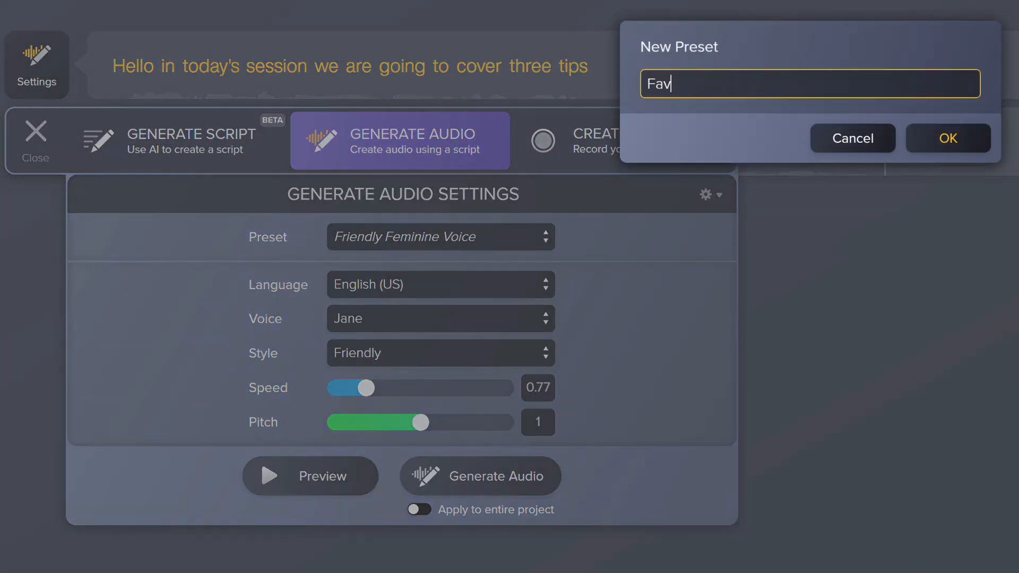
pyautogui.click(947, 138)
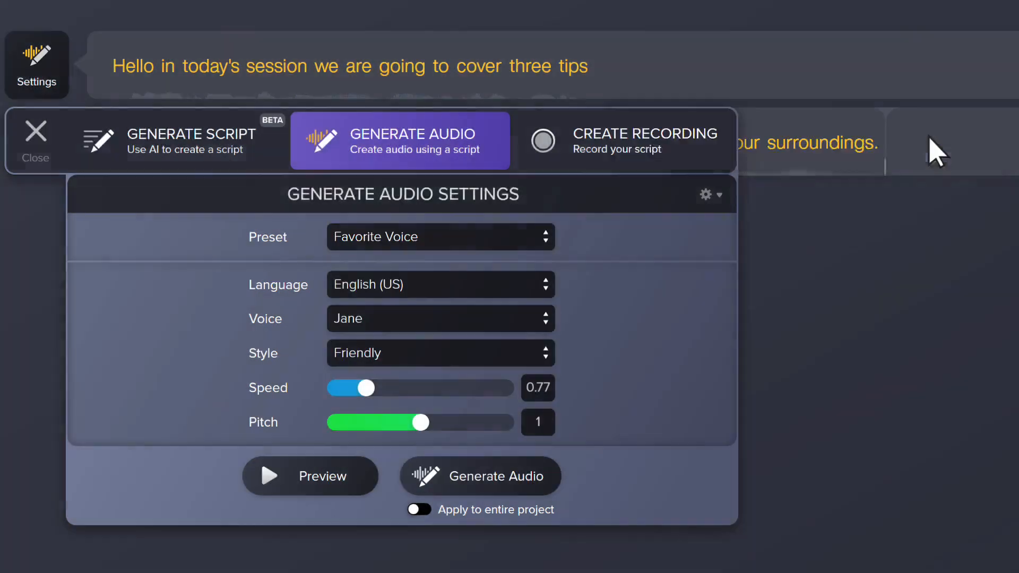
pyautogui.click(439, 237)
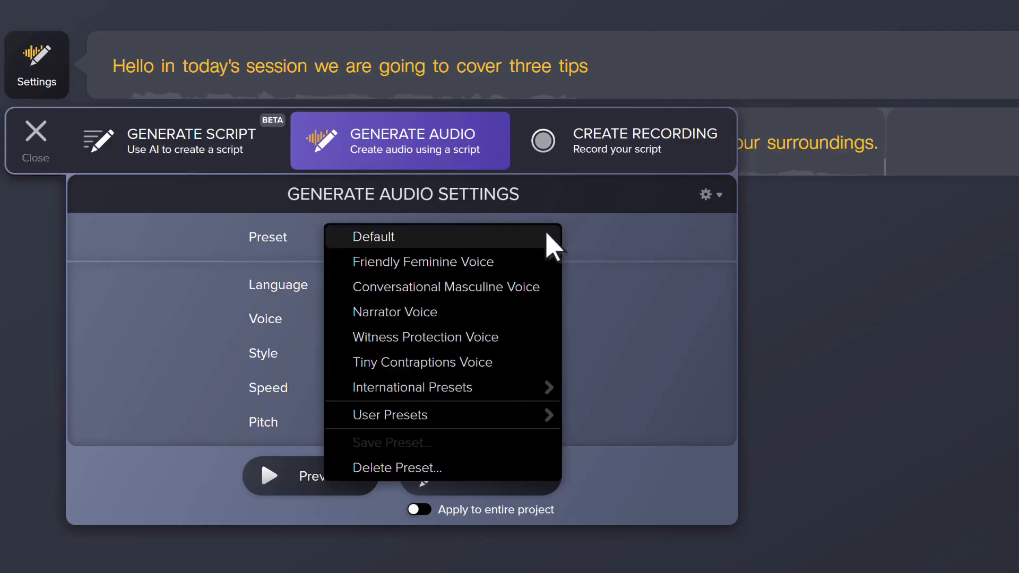
pyautogui.moveTo(555, 429)
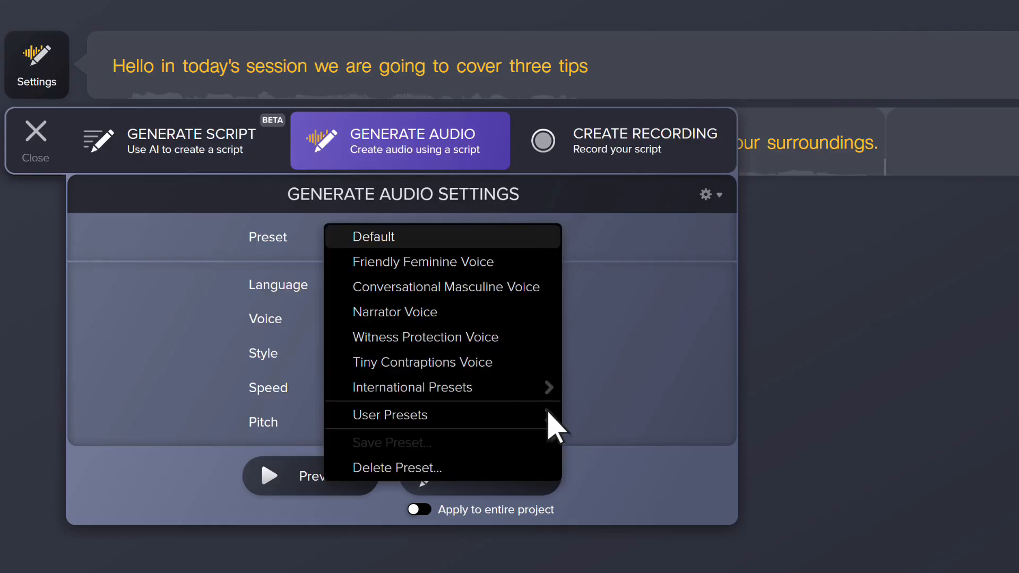